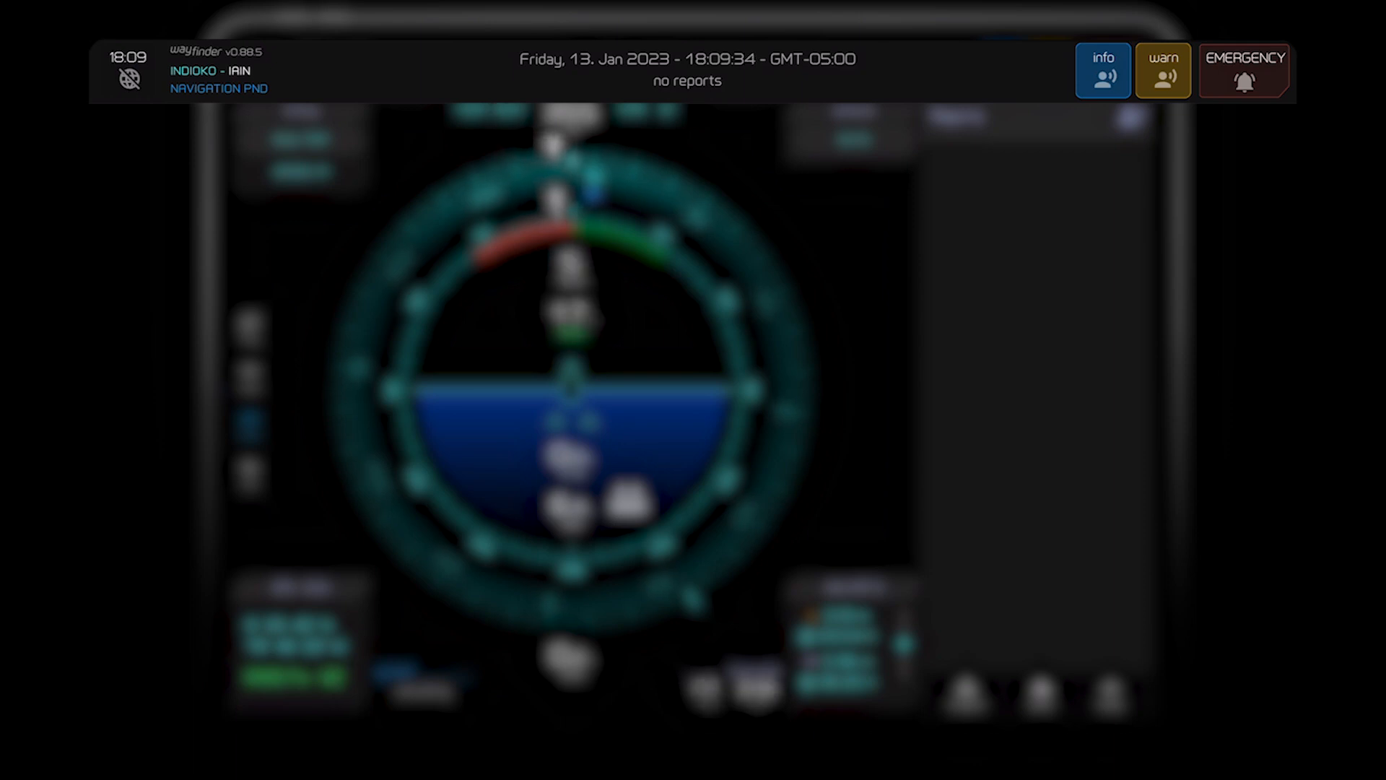
Step: Save apparent wind speed alarm limits of 18.2 kt upper and 12.8 kt lower, closing the history
left_click(1102, 70)
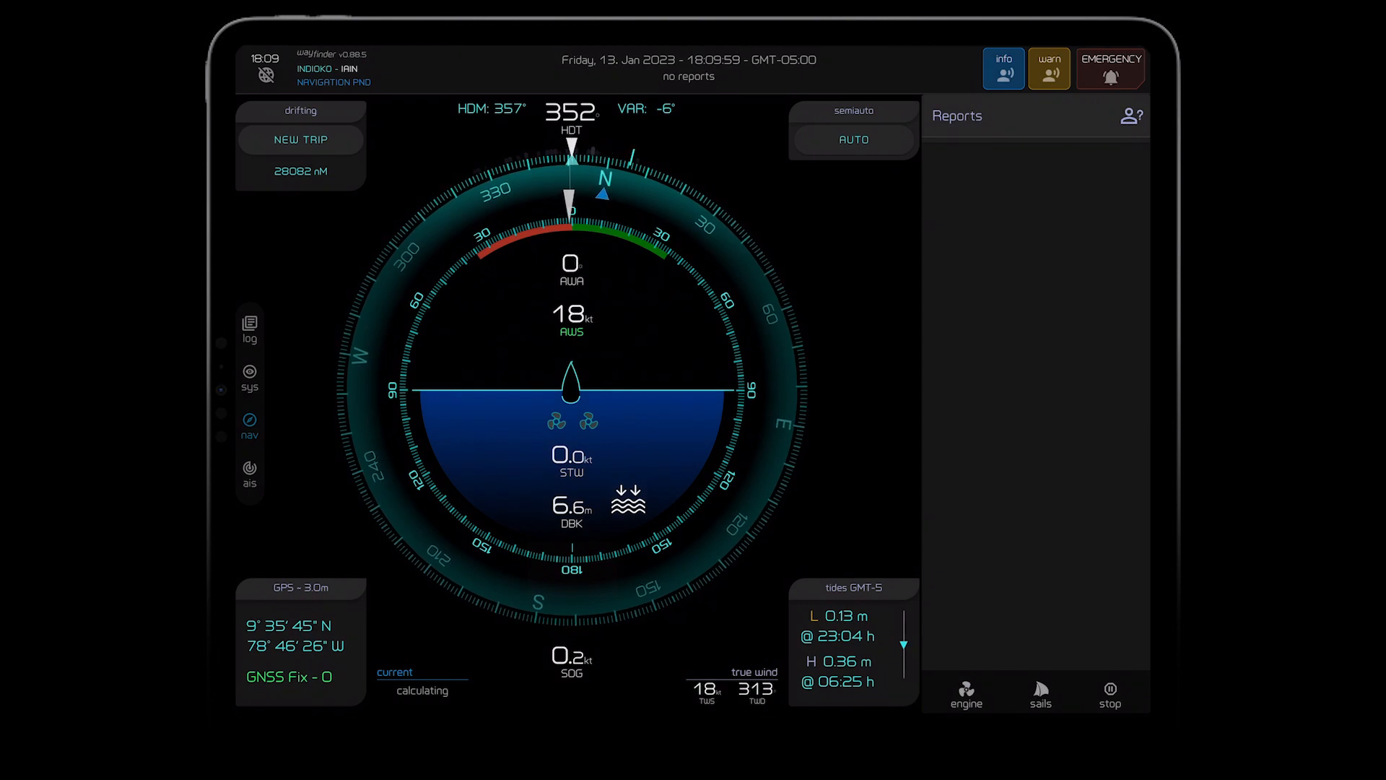
left_click(571, 318)
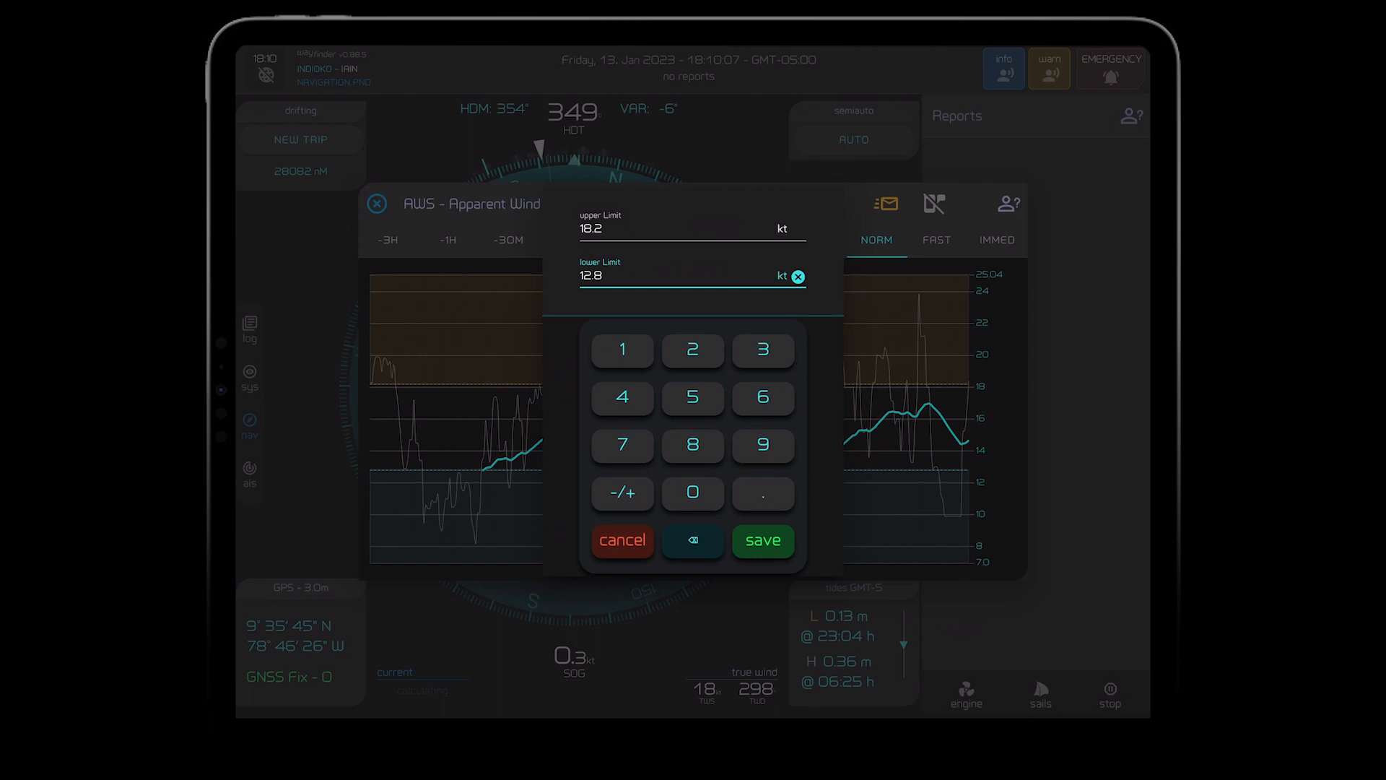
left_click(761, 540)
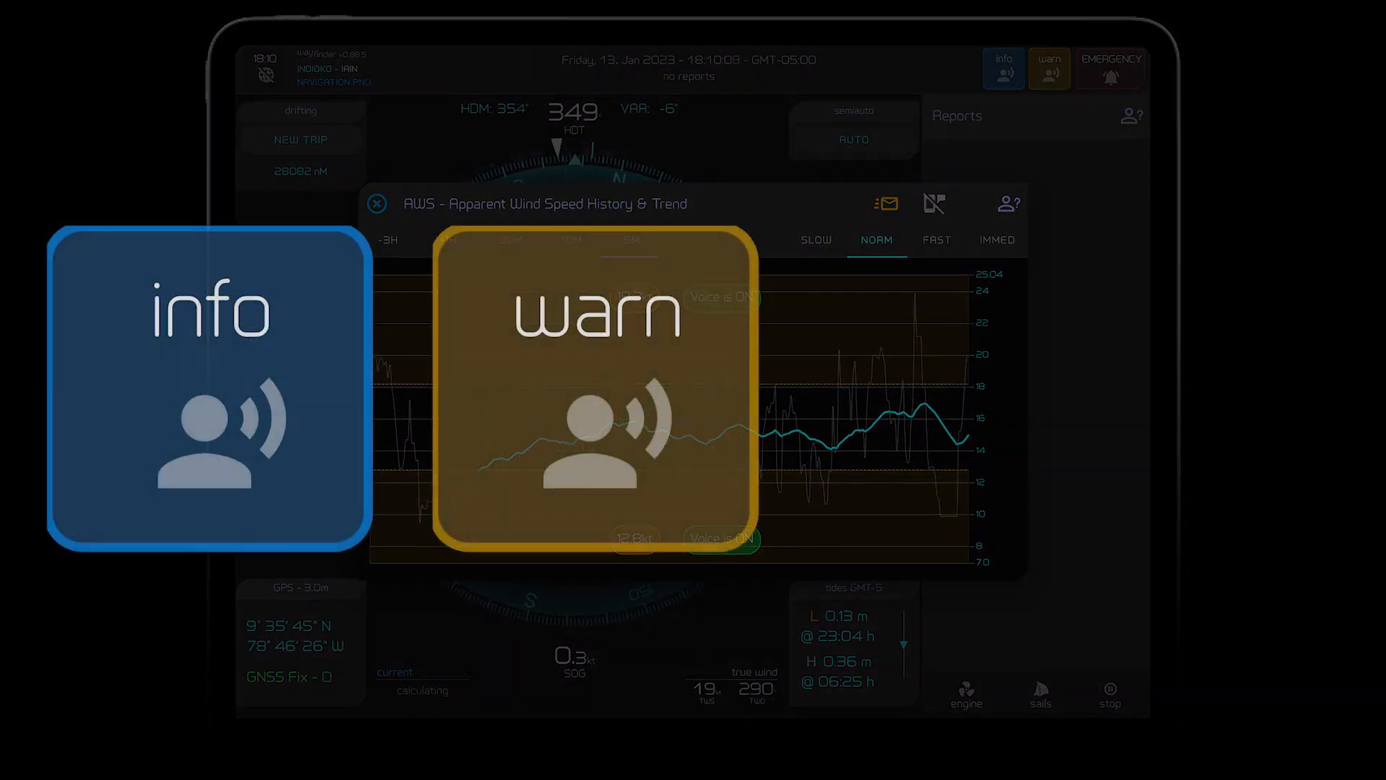
left_click(1110, 68)
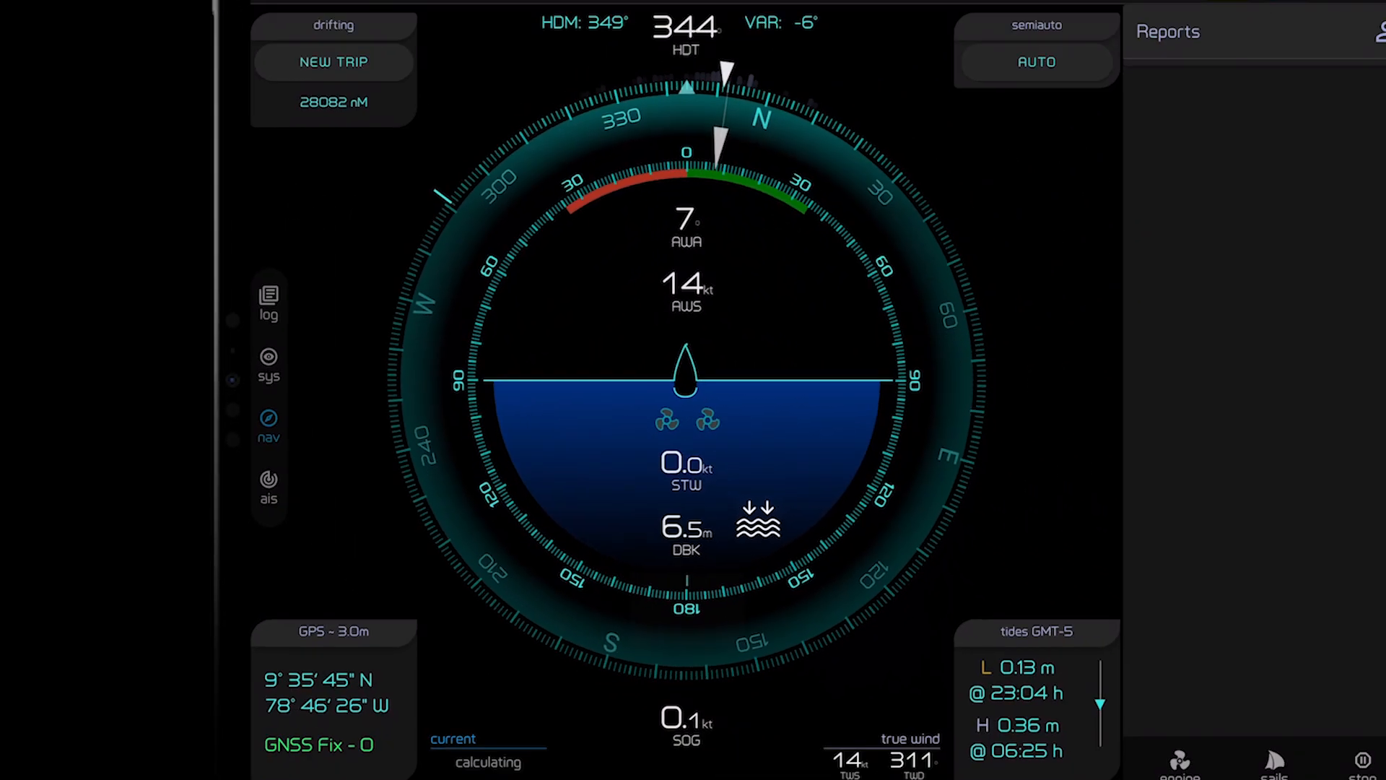
Step: View JASMIINA's details in the AIS target list, then switch to the logbook timeline
left_click(268, 480)
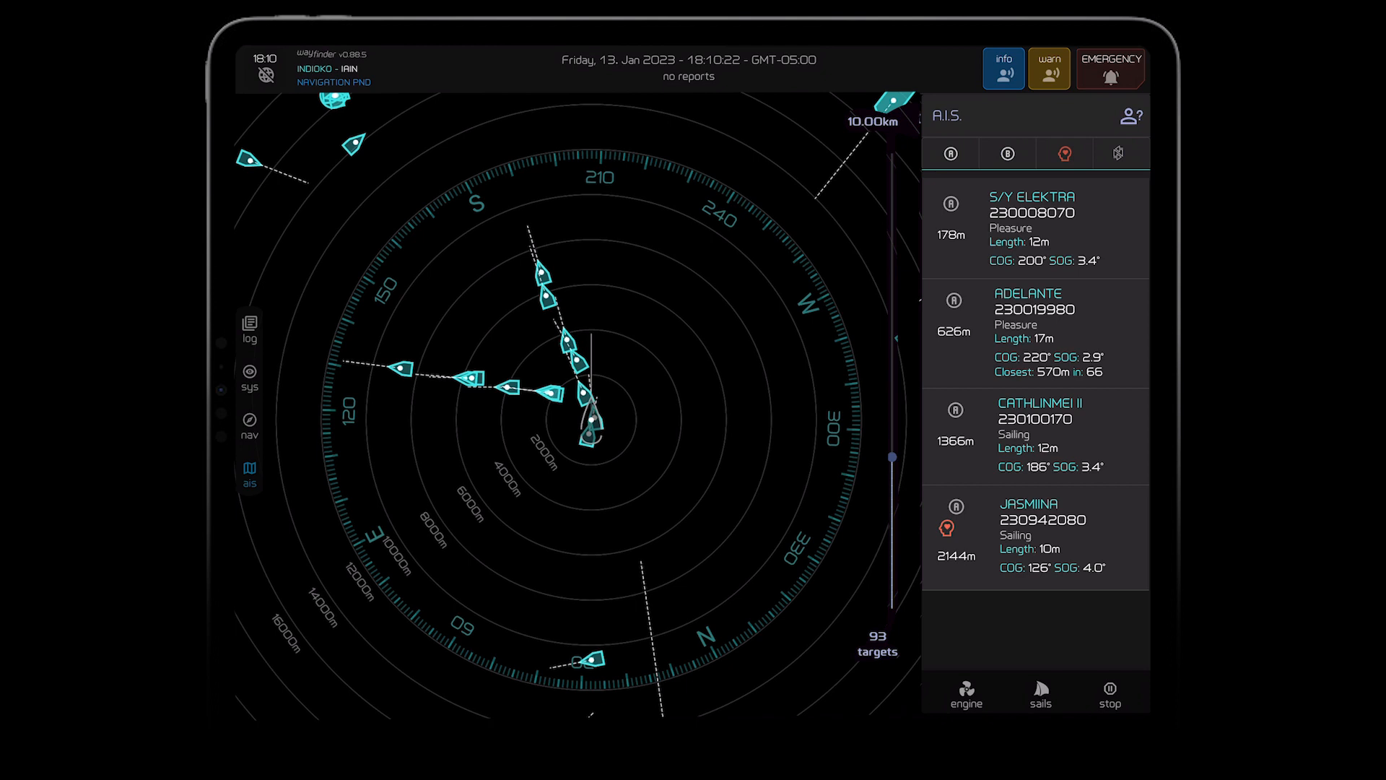
left_click(1043, 535)
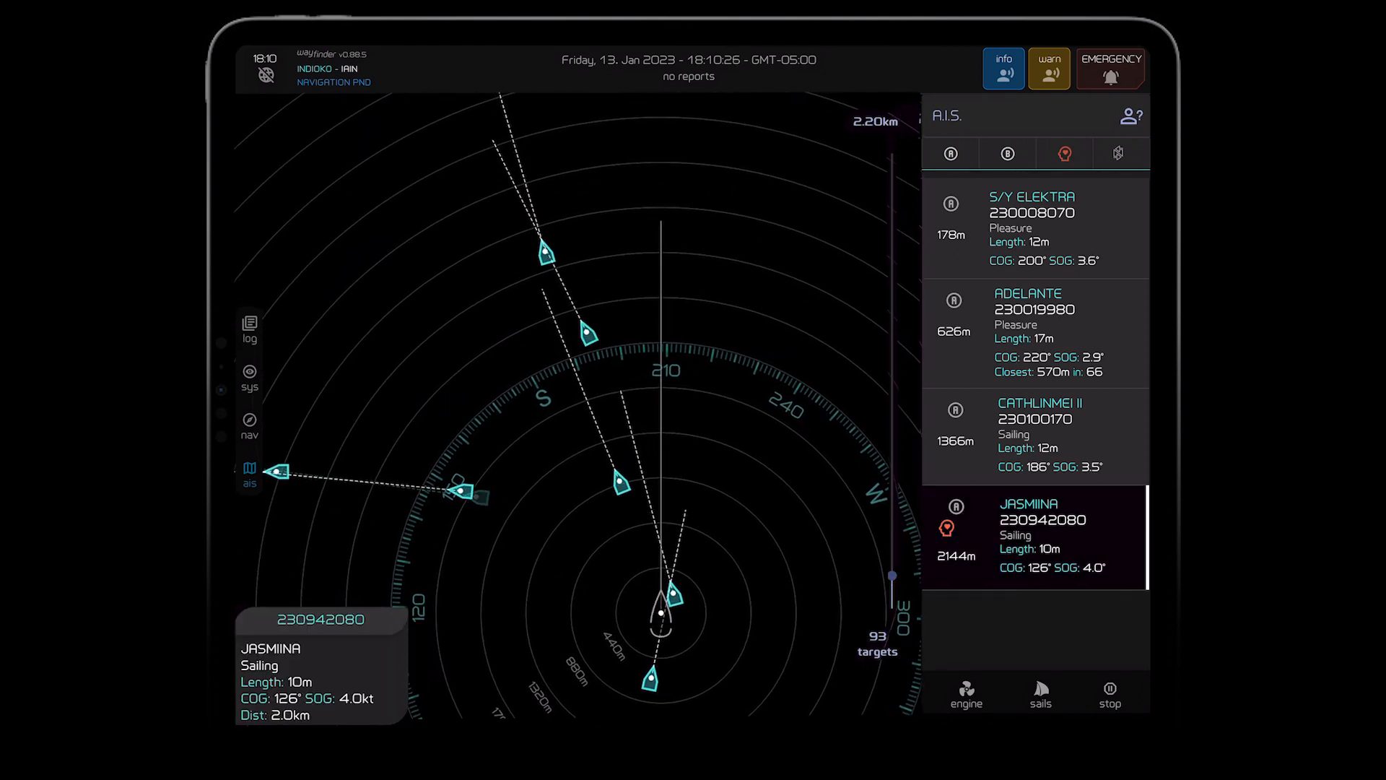
left_click(249, 325)
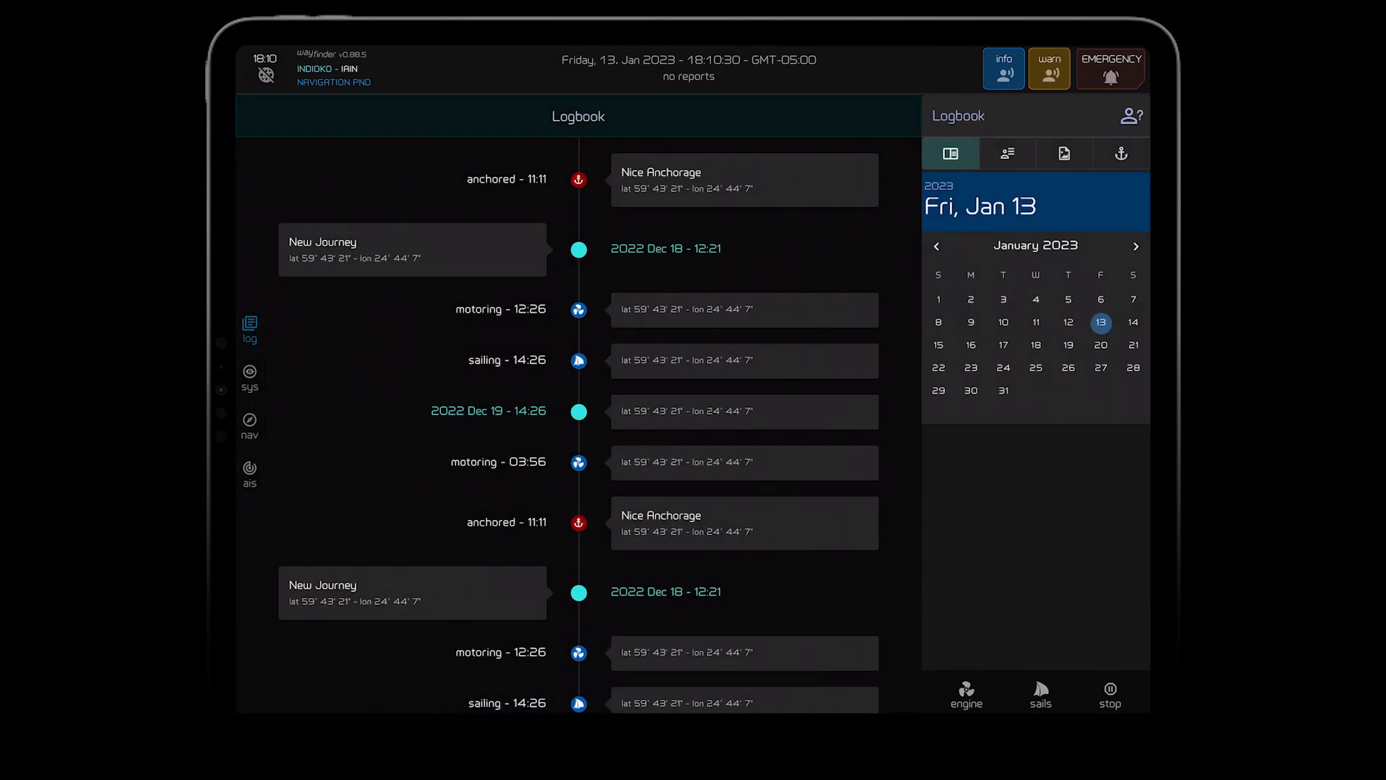
Step: Scroll through the logbook journey entries, then show the server CPU, temperature and RAM status
scroll("down", 3)
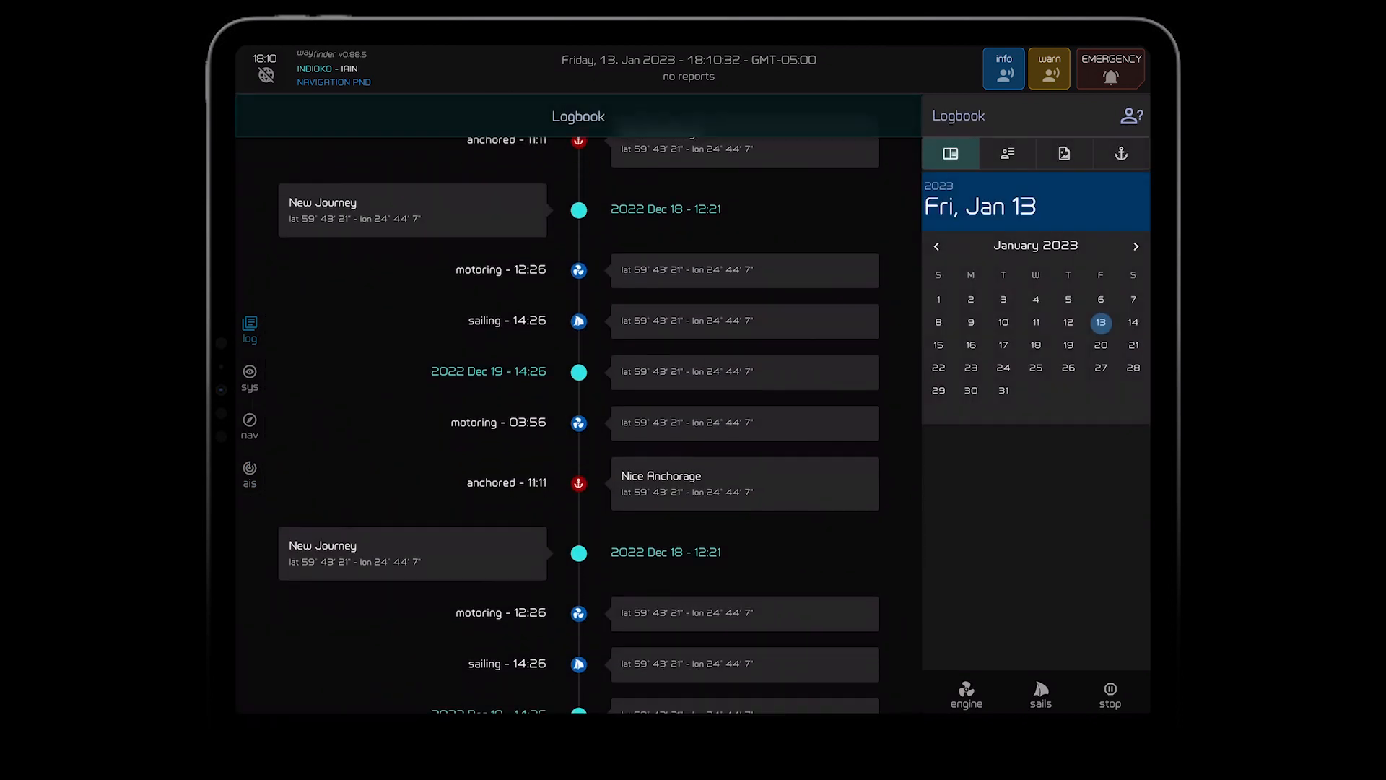
scroll("down", 3)
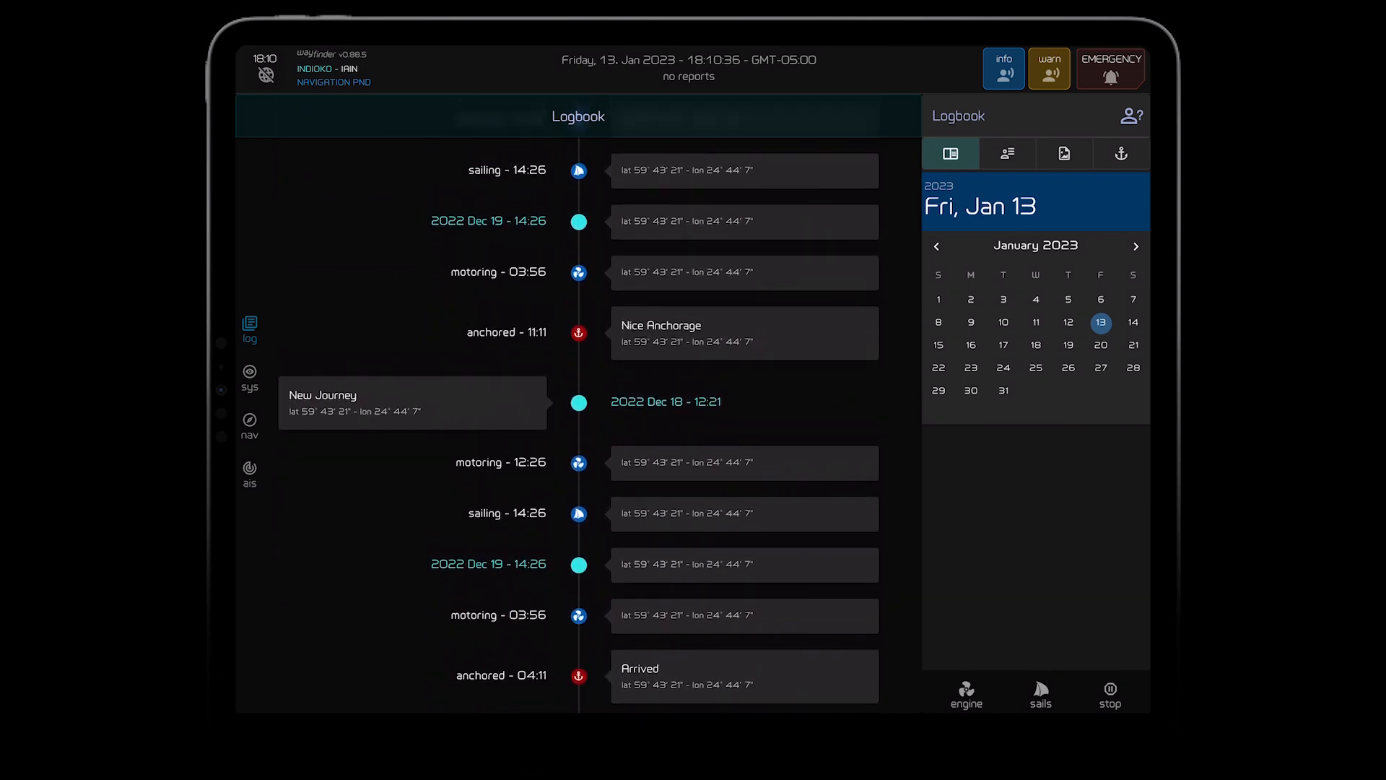
scroll("down", 3)
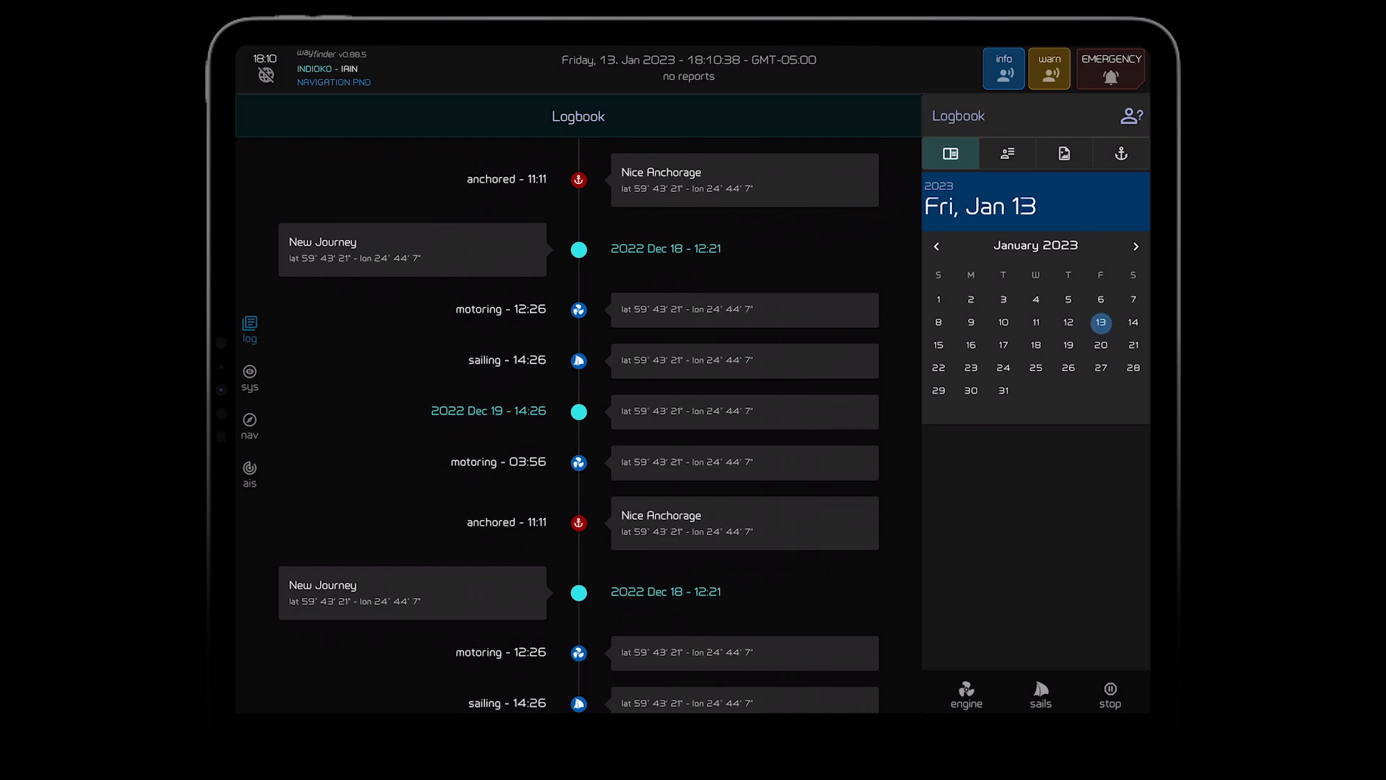
left_click(249, 375)
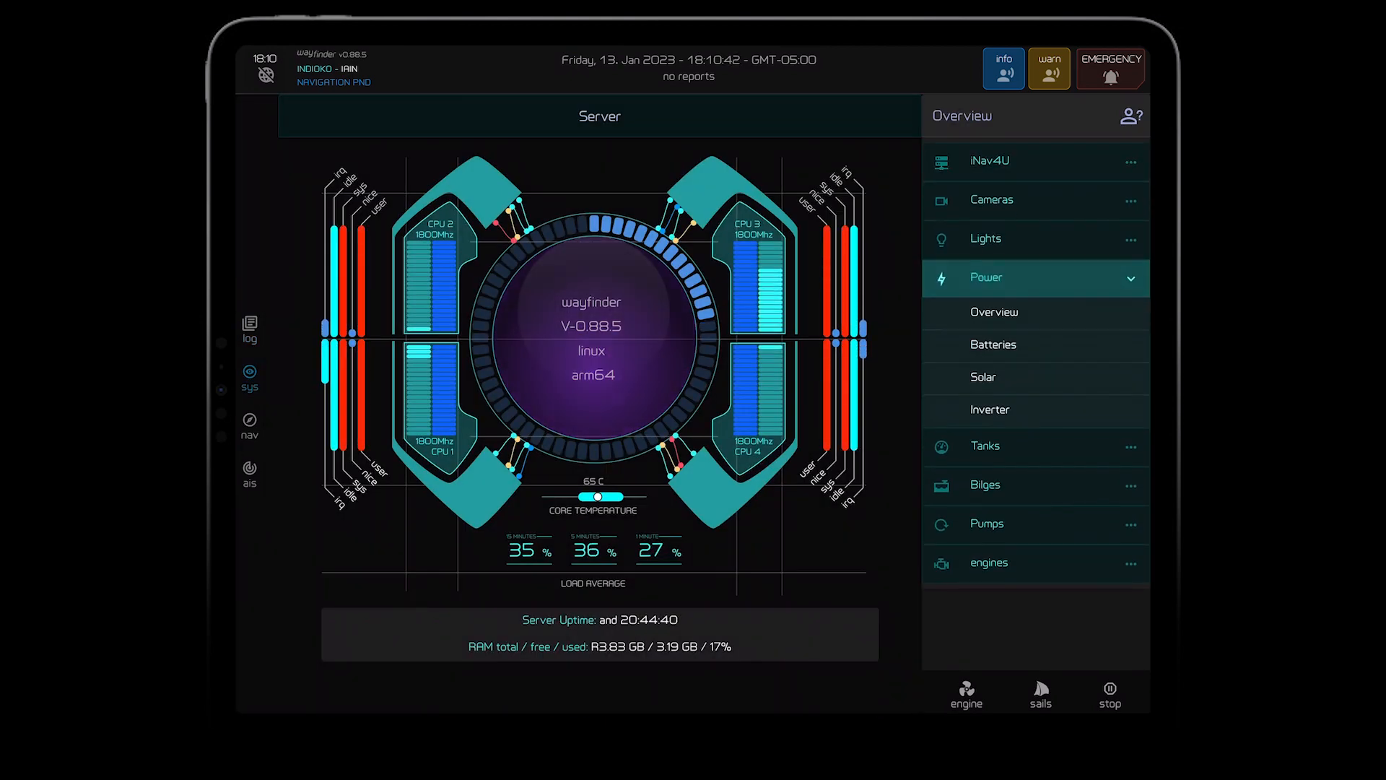
Step: Check the power distribution overview and GPS sun/moon times, then show the autopilot panel
left_click(994, 312)
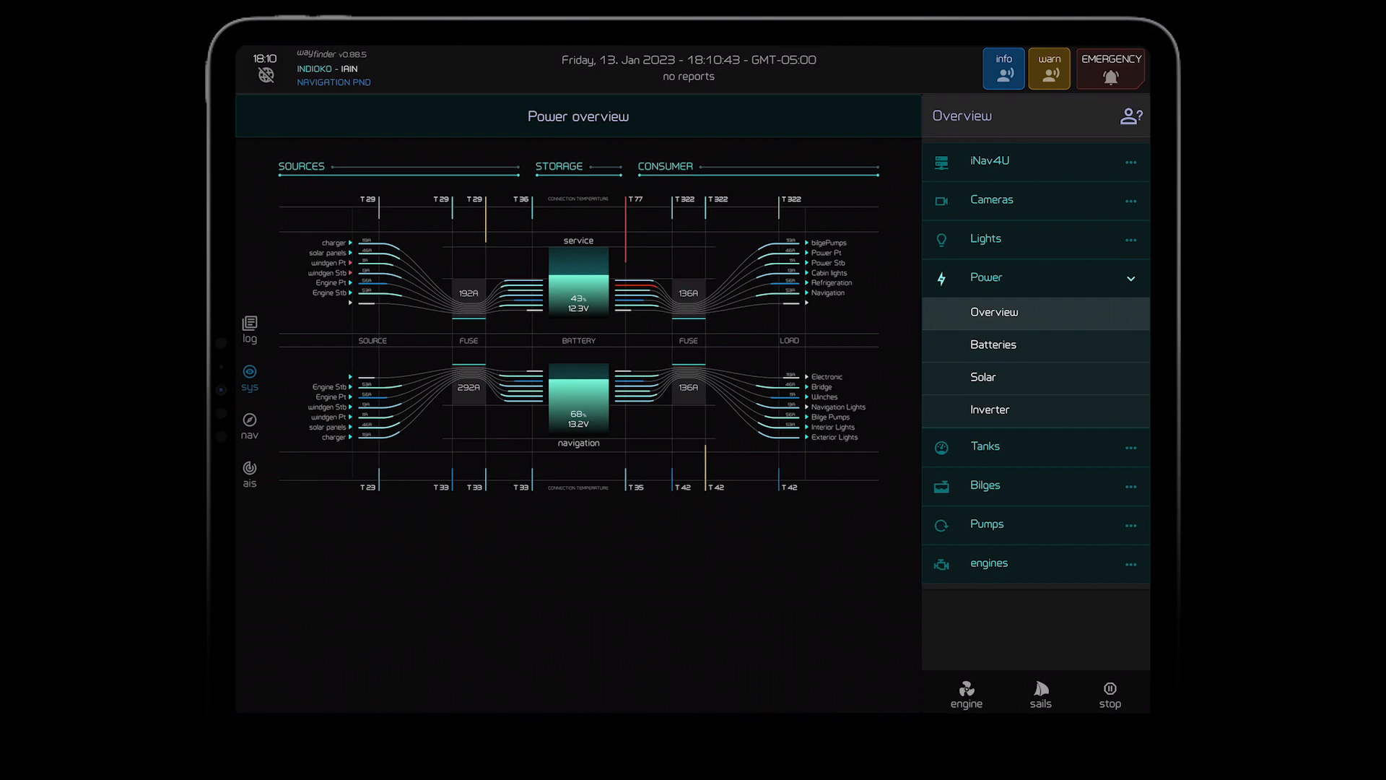
left_click(250, 425)
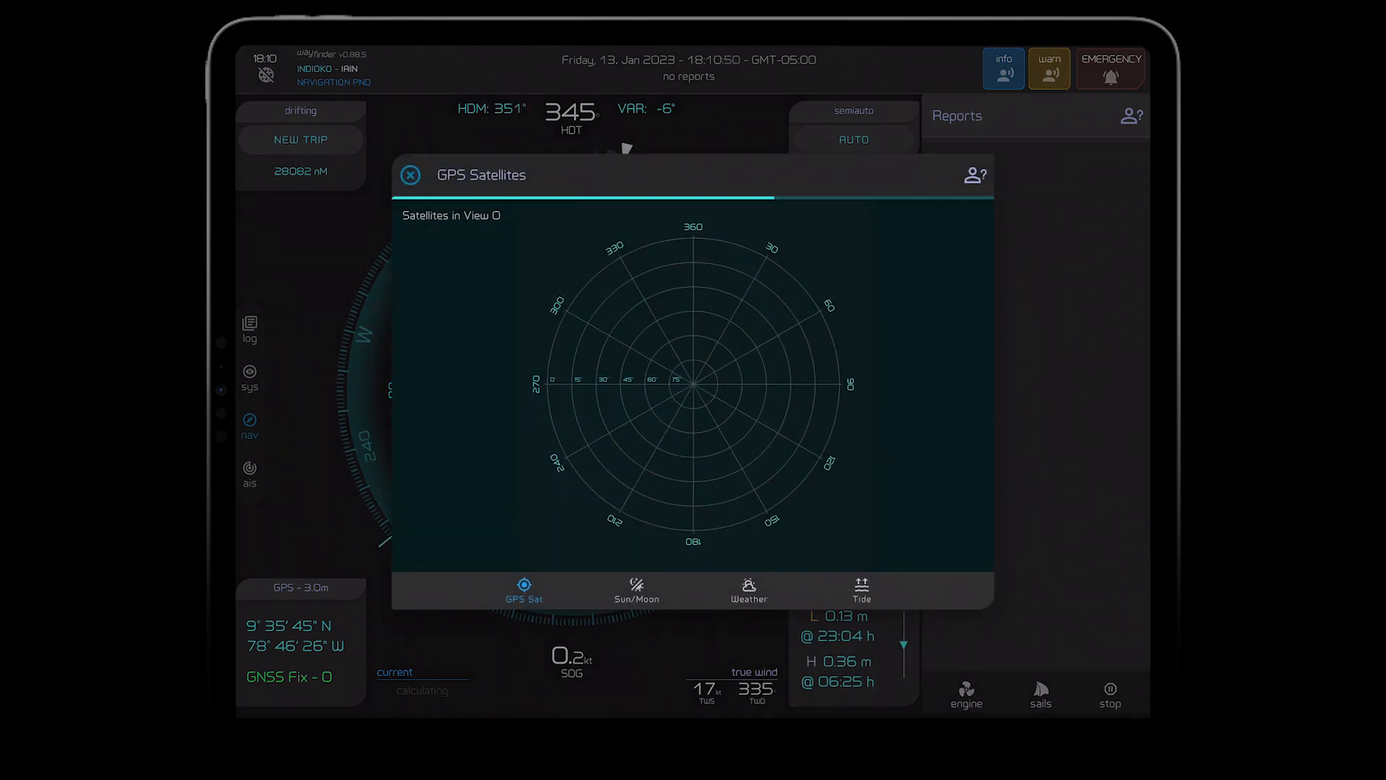
left_click(635, 590)
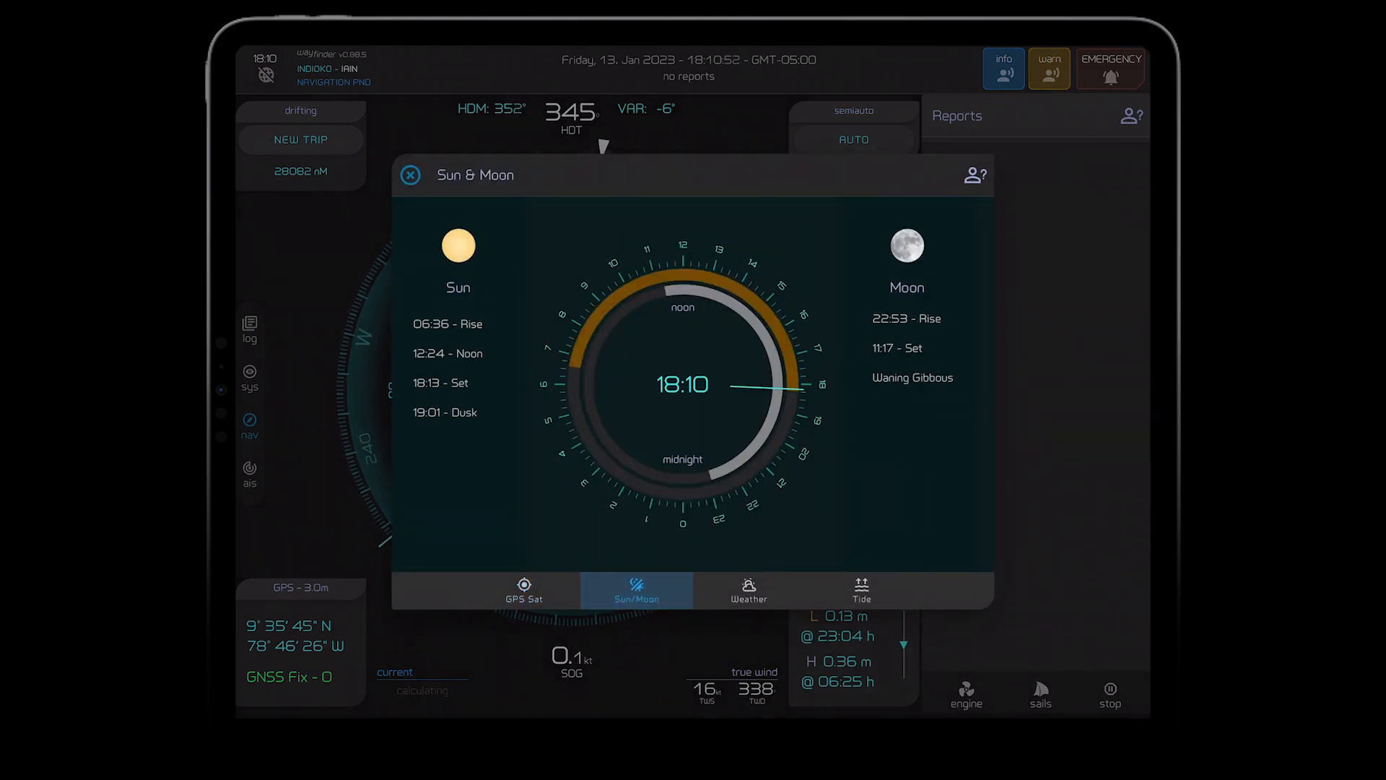
left_click(409, 174)
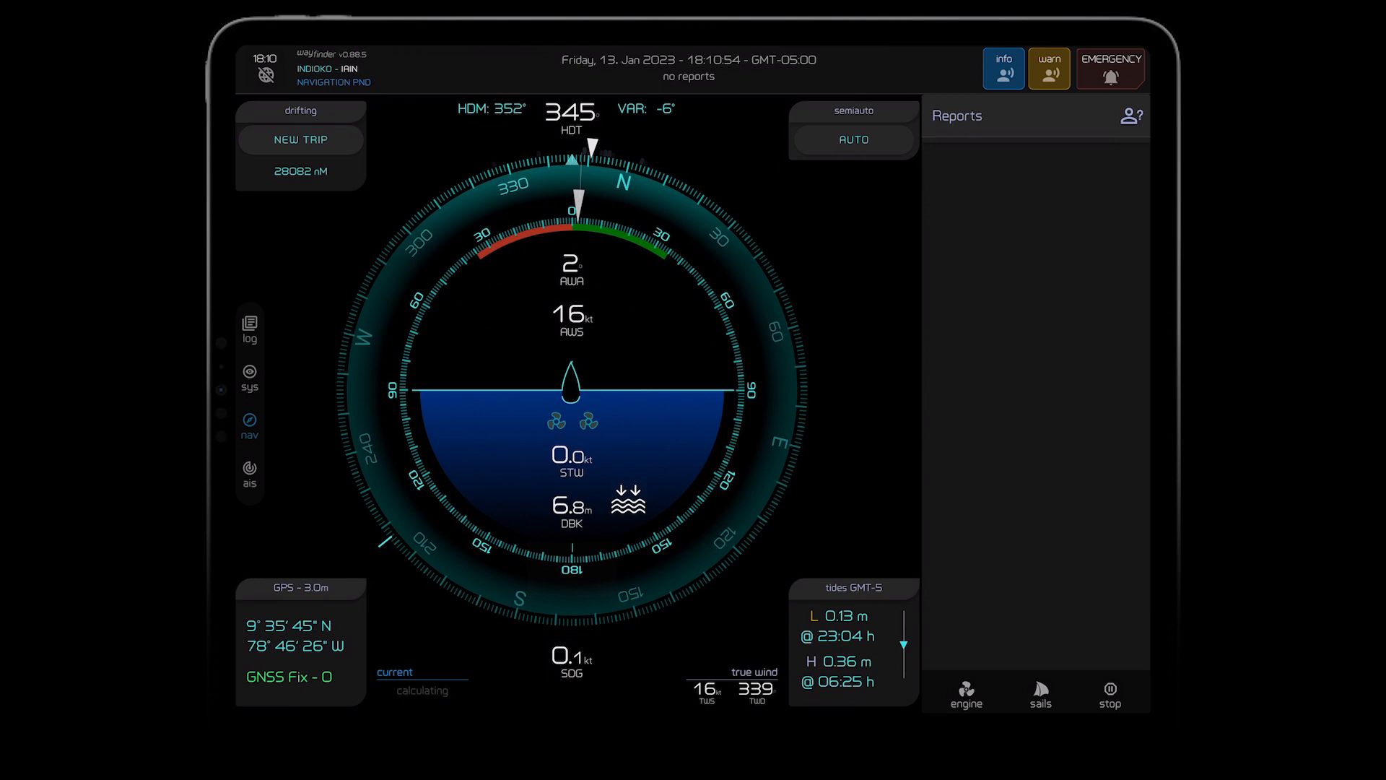
left_click(852, 140)
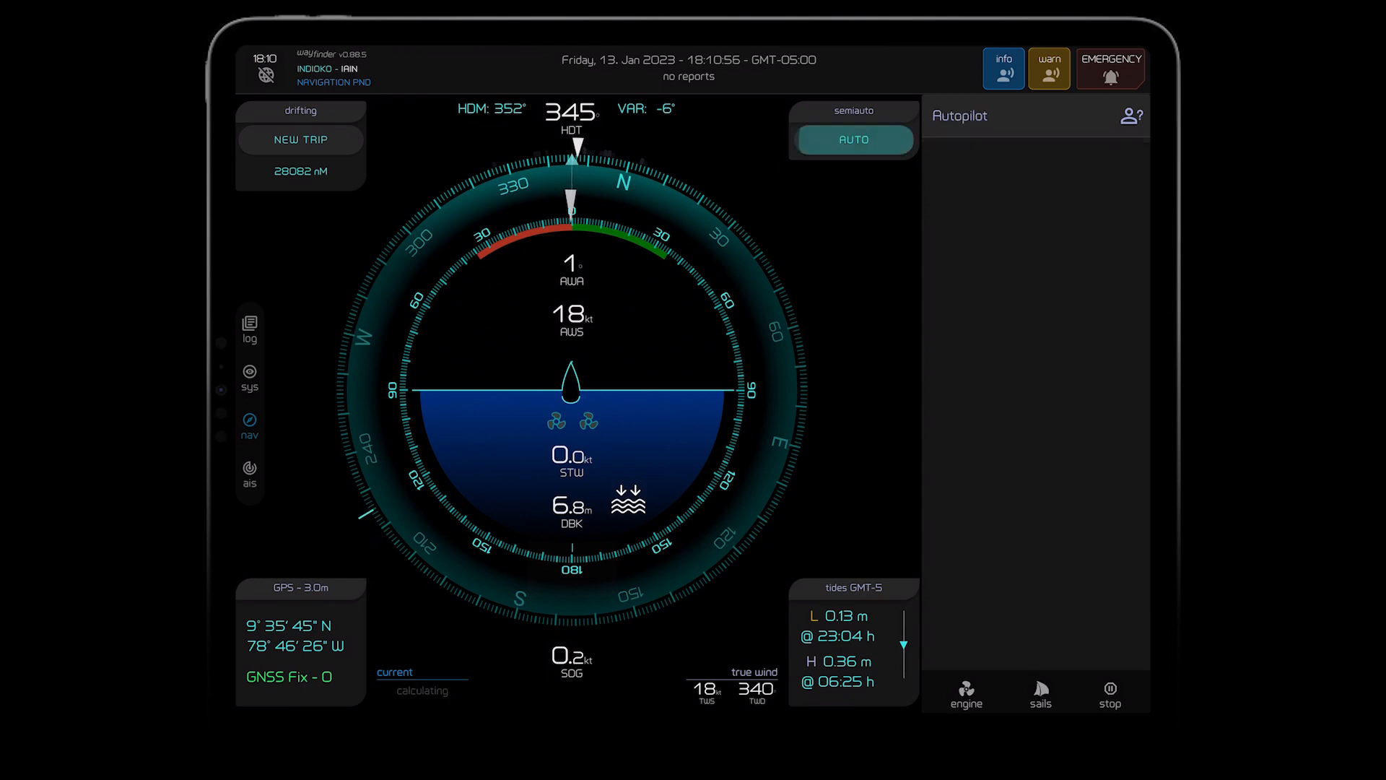
Step: Engage wind-angle autopilot steering, return it to STANDBY, then show the engine panel
left_click(853, 138)
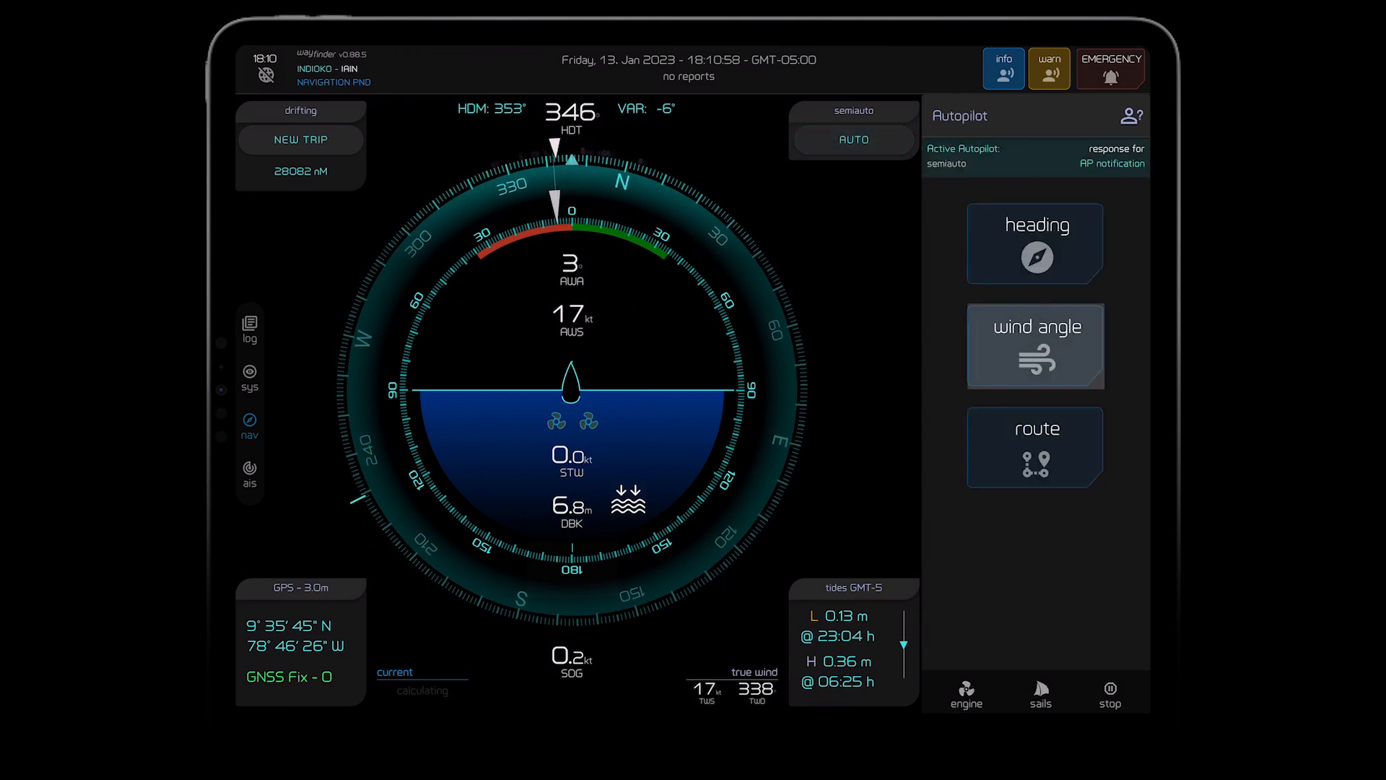
left_click(1033, 345)
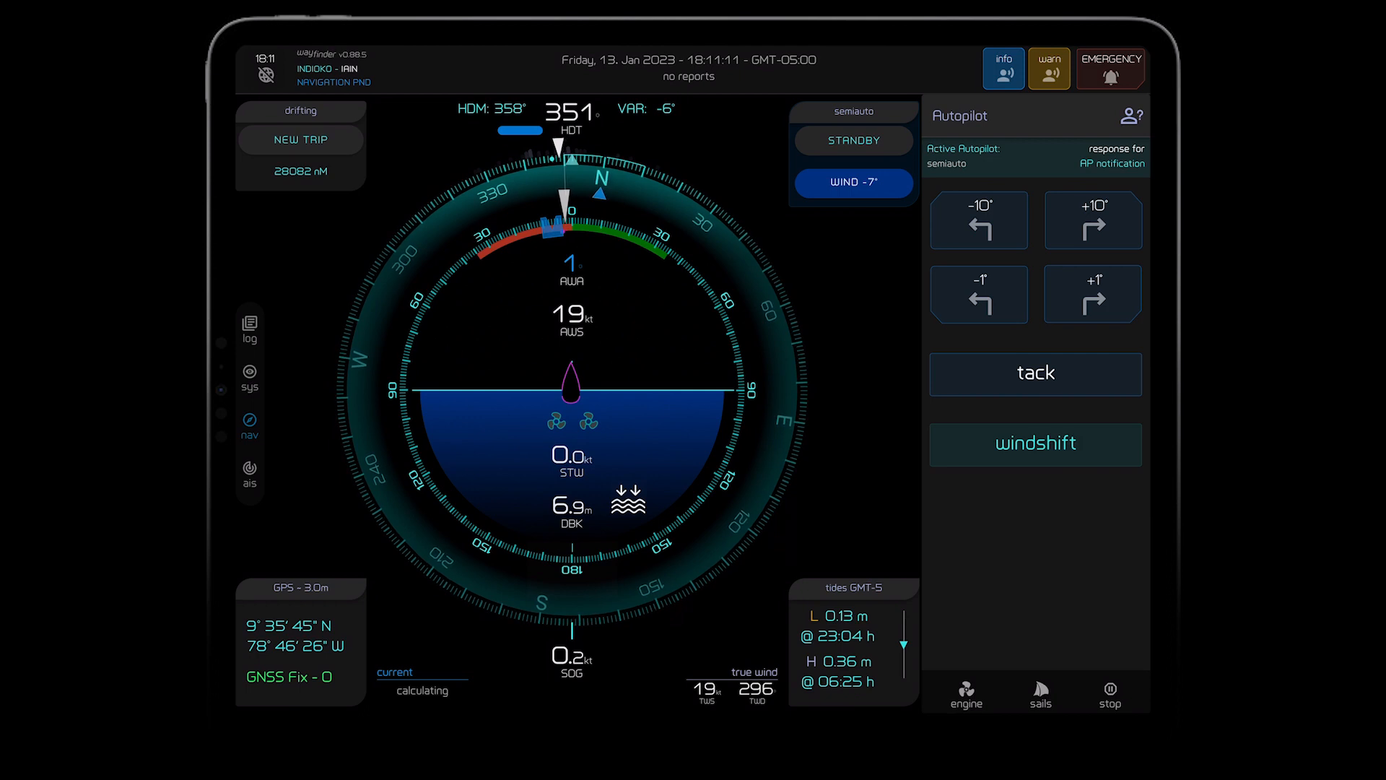
left_click(852, 140)
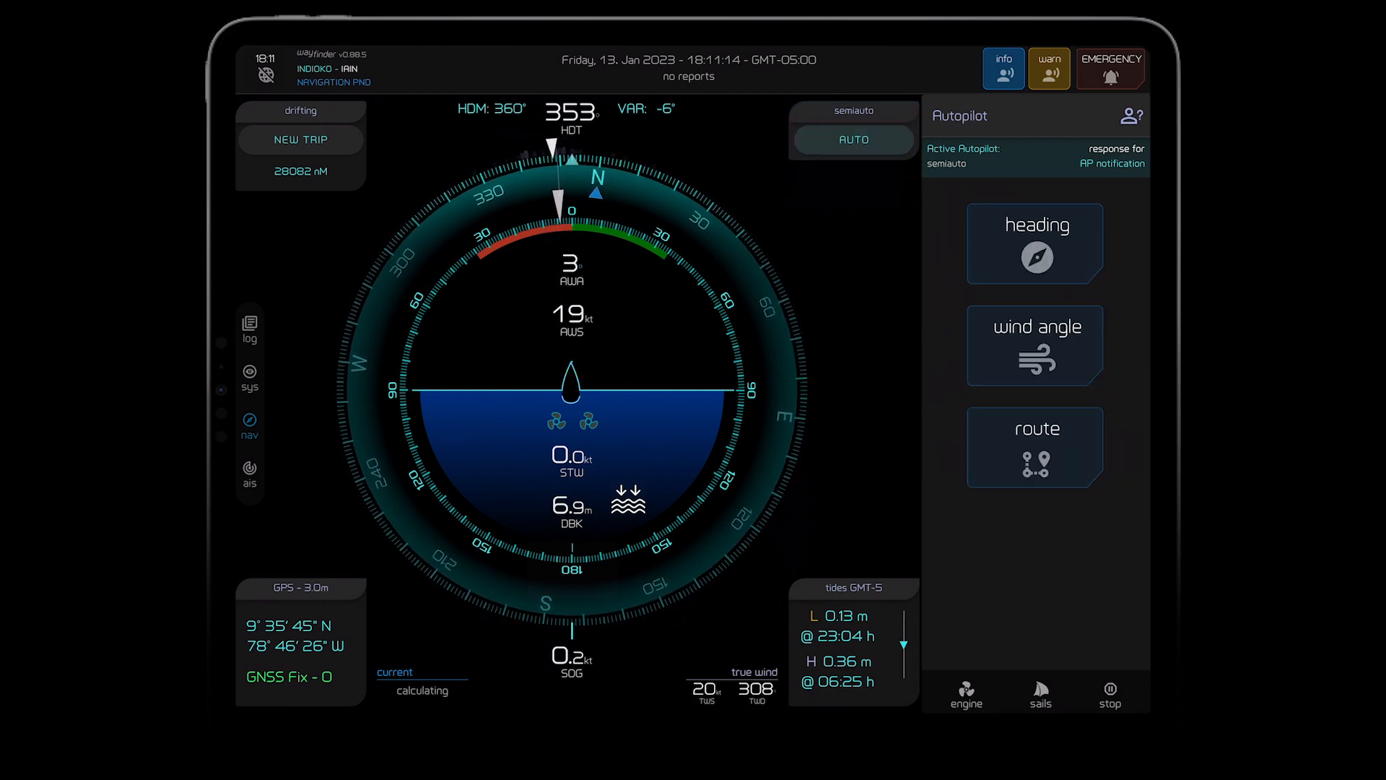
left_click(966, 693)
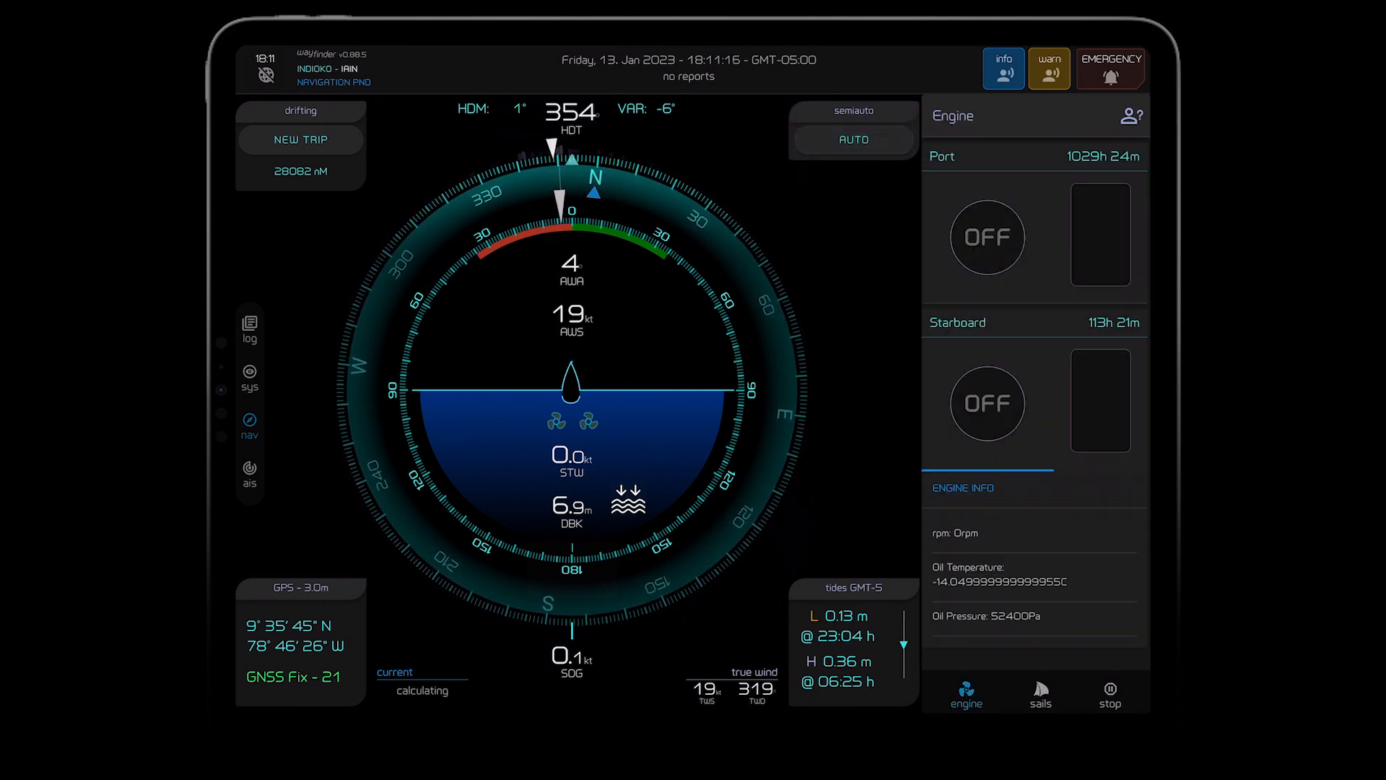
Step: Turn the starboard engine on (670 rpm) and list the Gennaker, Genoa, Main and Spinnaker sails
left_click(988, 403)
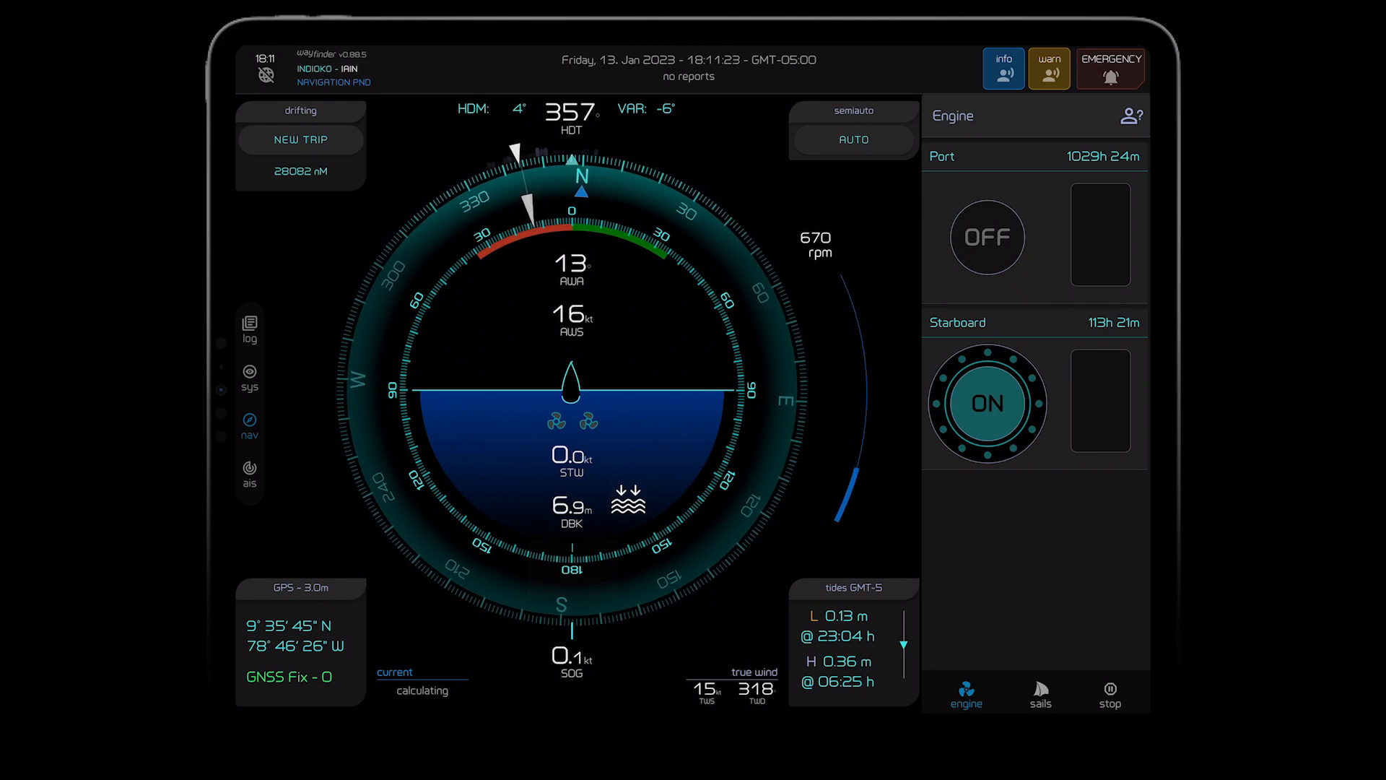
left_click(1039, 692)
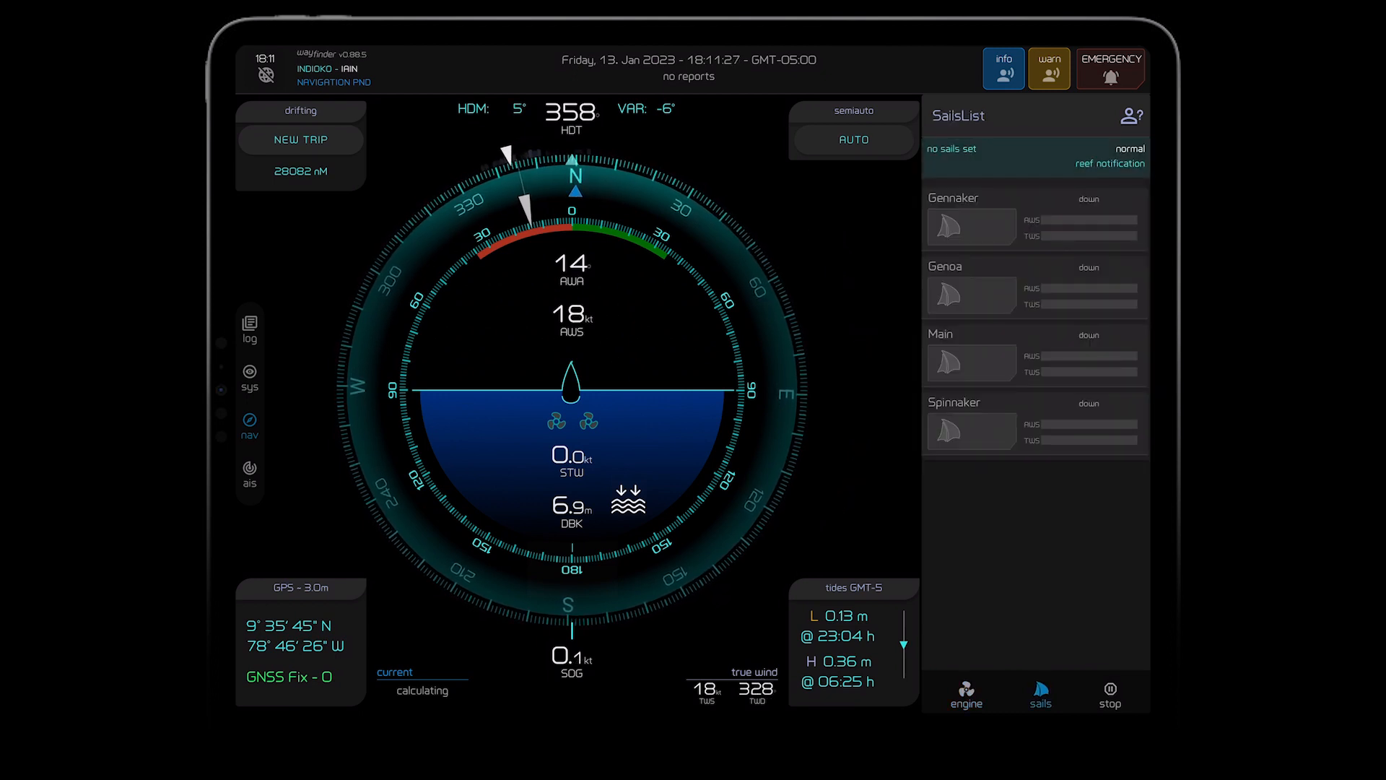
Step: Show the Anchor, Dock, Mooring and Shipyard stop options
left_click(970, 294)
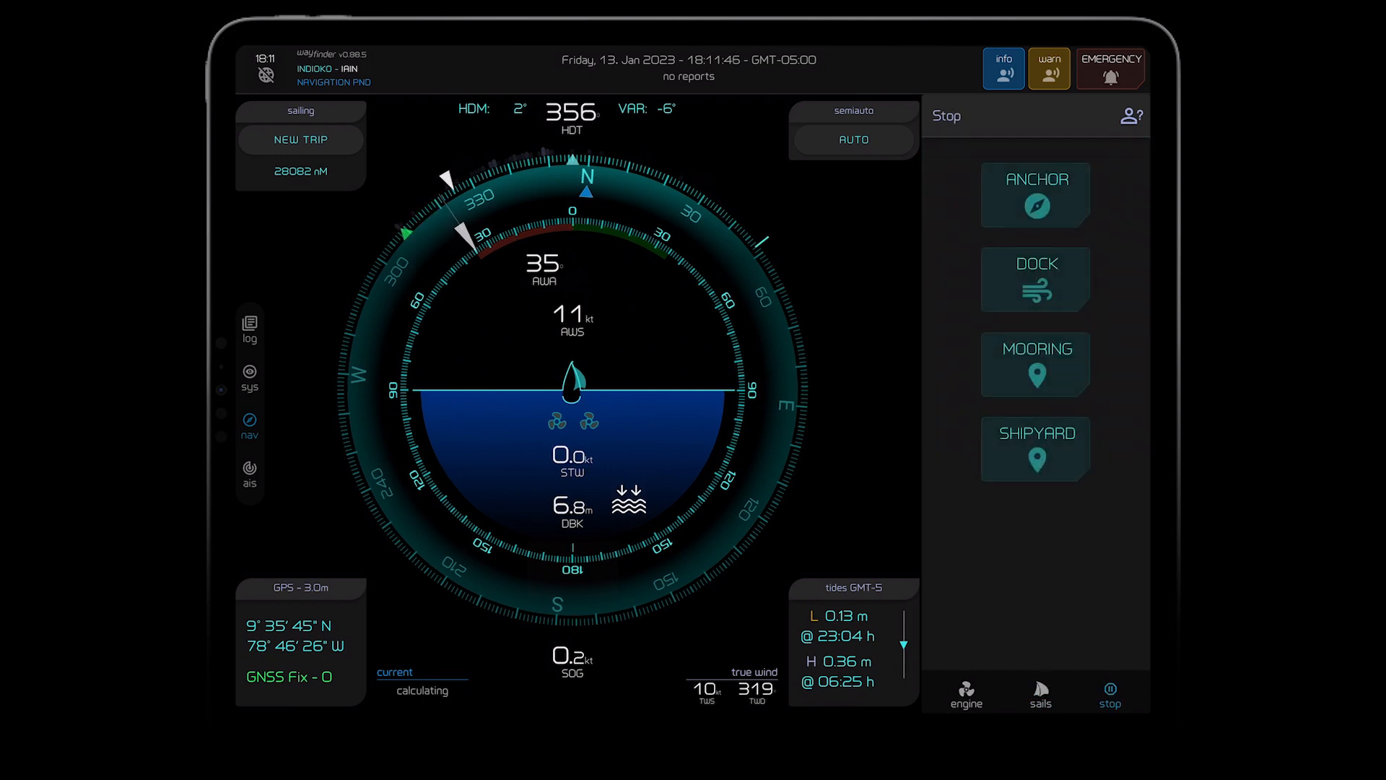
Step: Choose Anchor in the Stop panel and pick a chain scope to drop anchor
left_click(1035, 194)
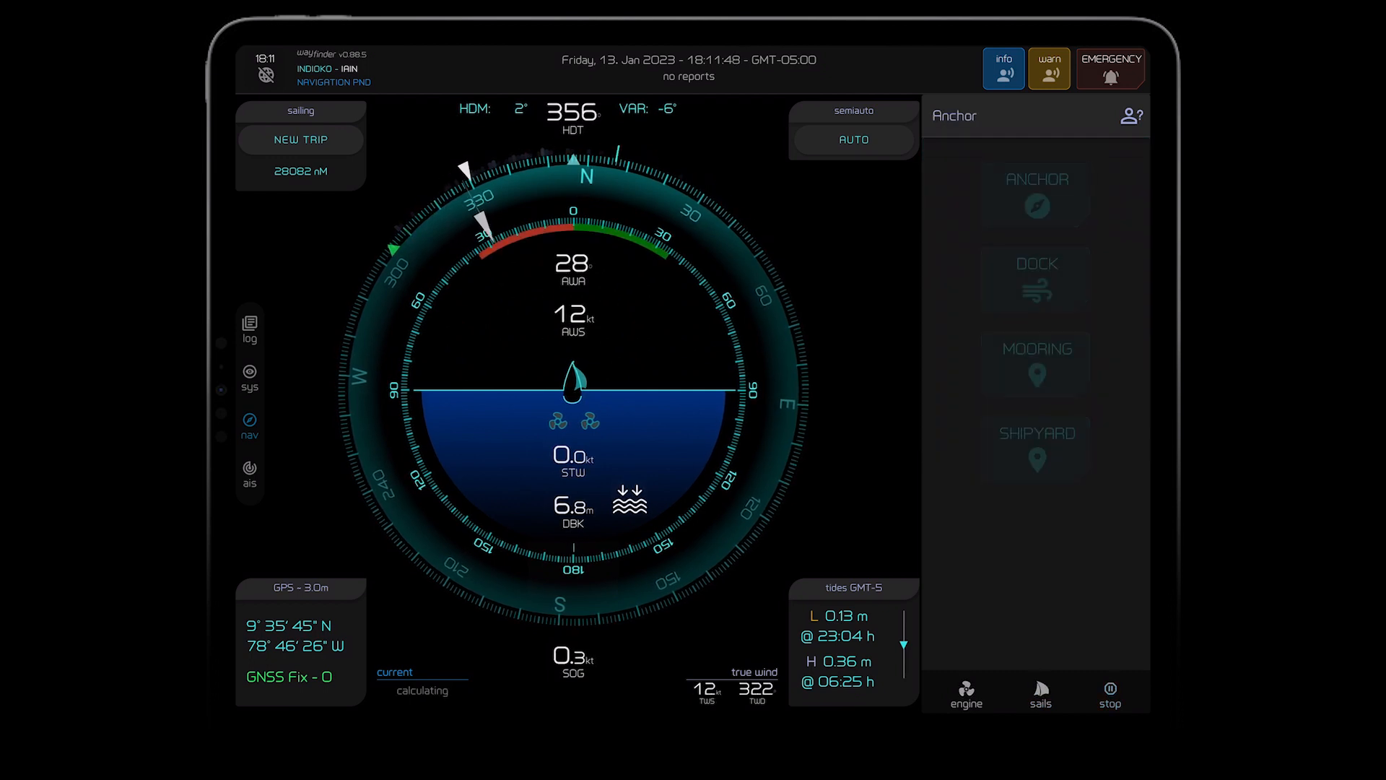
left_click(1035, 193)
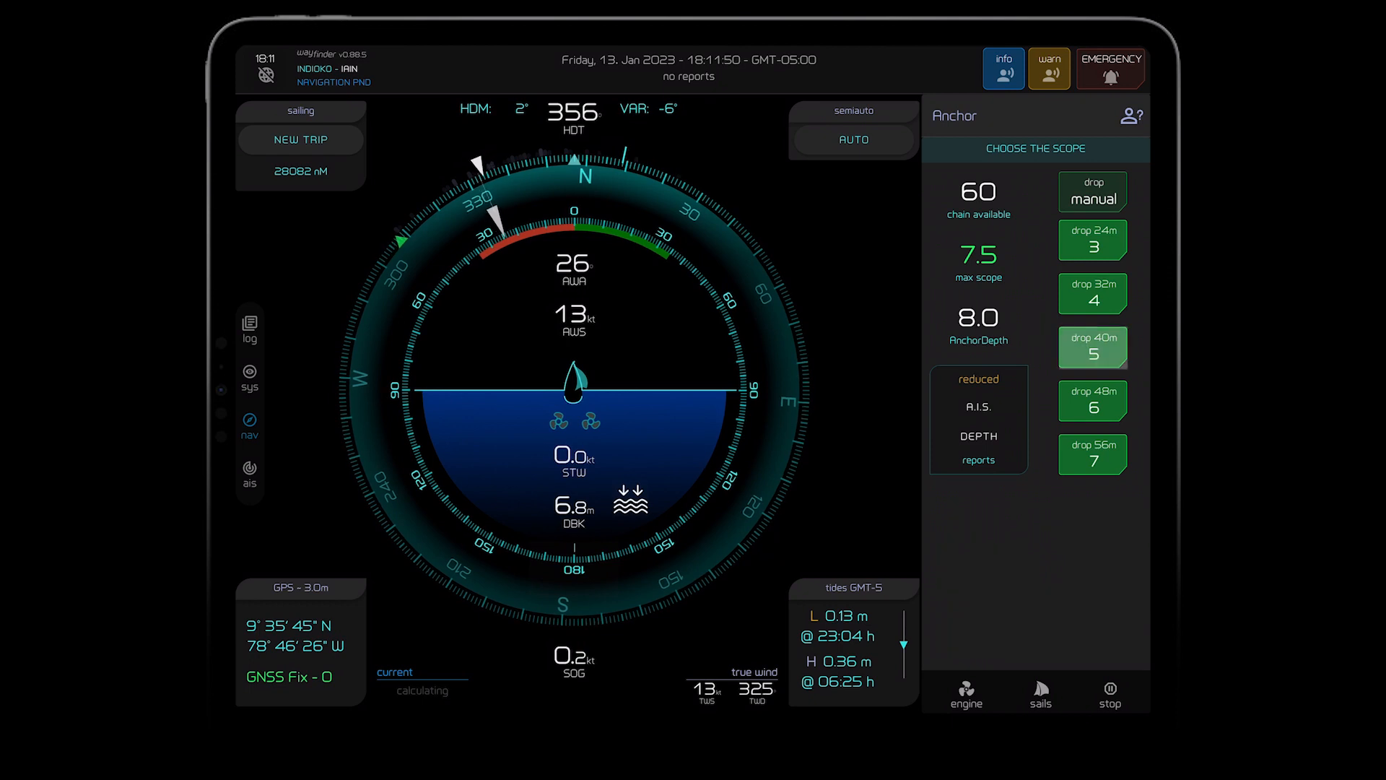
left_click(1092, 347)
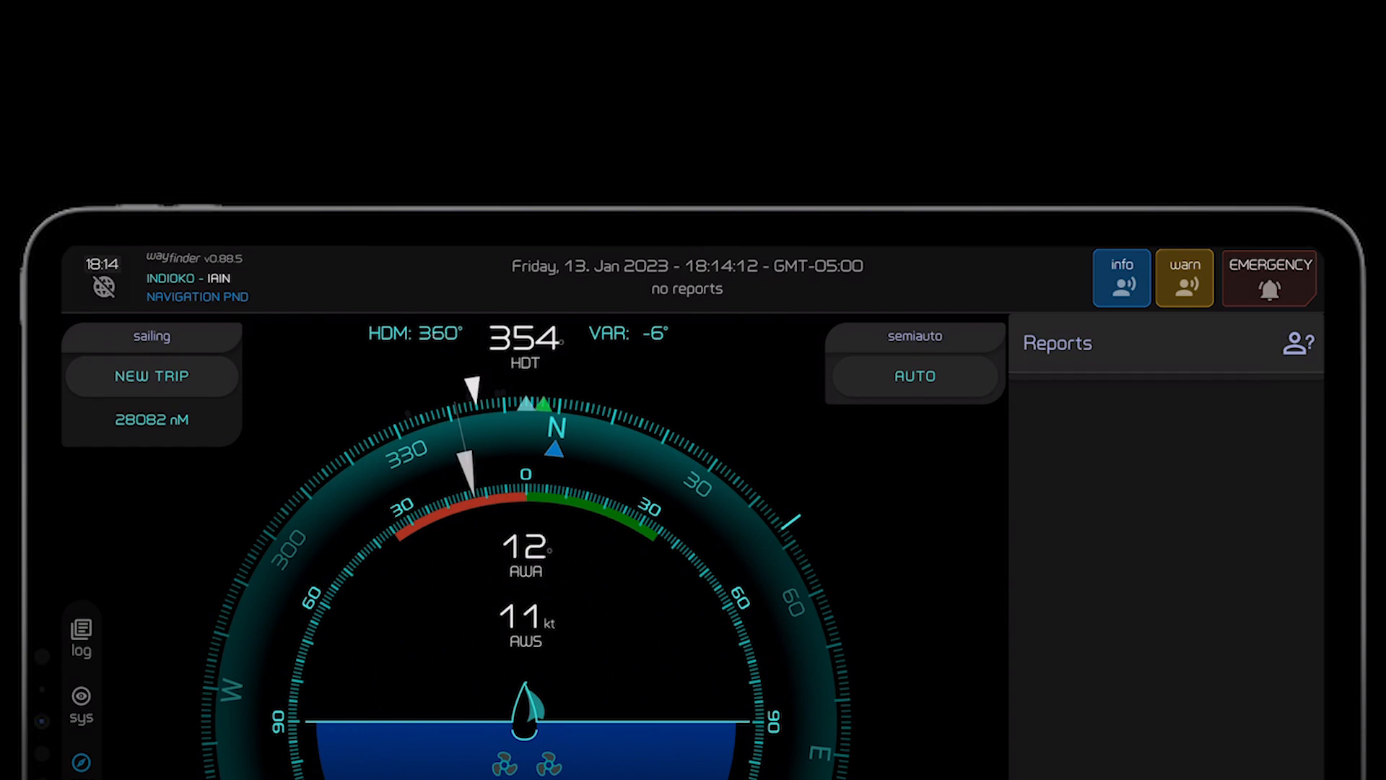
Step: Turn off voice alerts for both the 'info' and 'warn' buttons in the top bar
left_click(1120, 278)
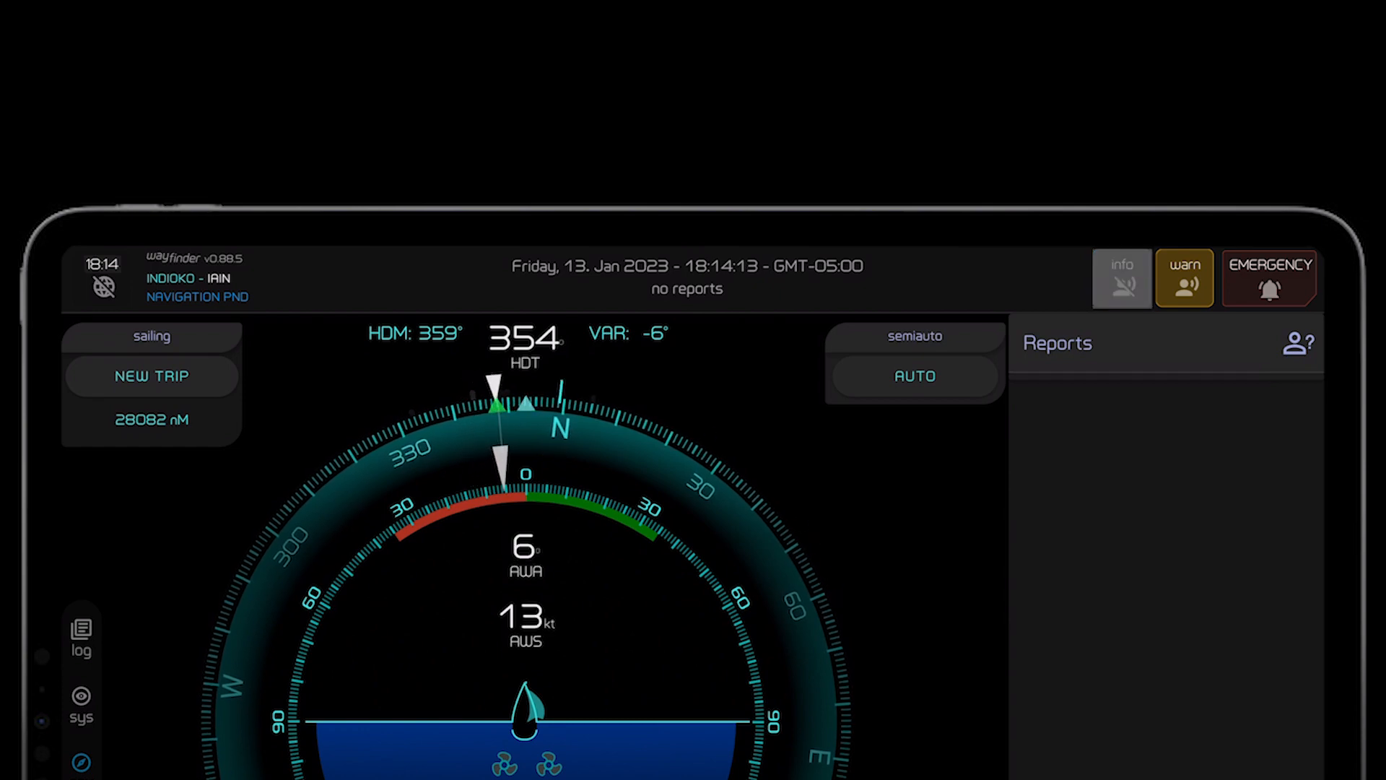
left_click(1268, 277)
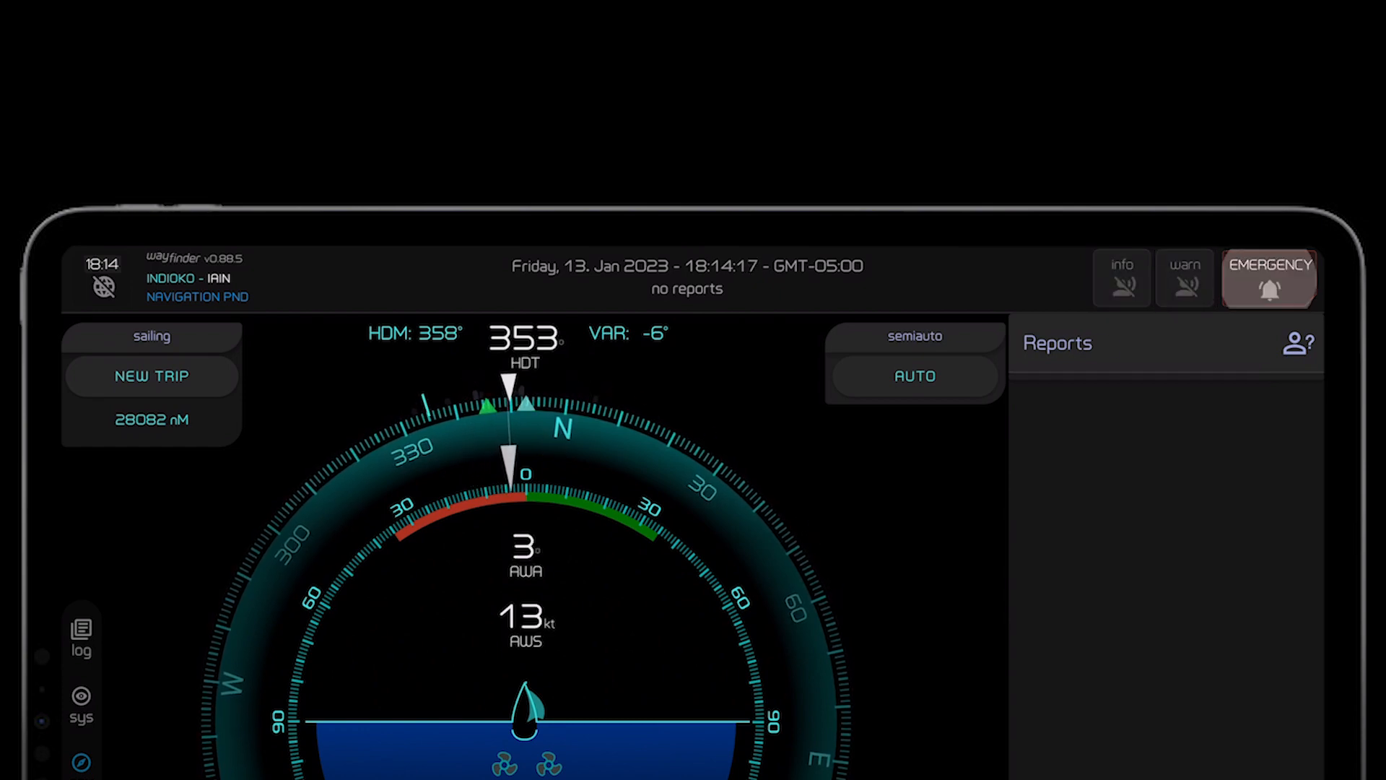